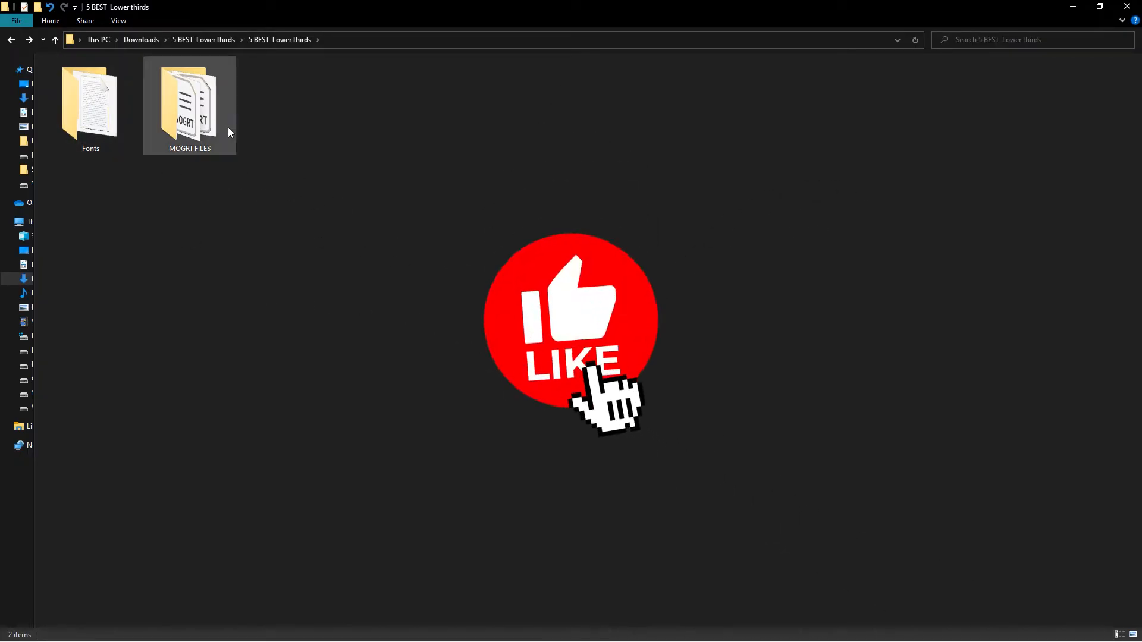
- Check the downloaded lower-thirds pack's Fonts folder note and return to the download folder
double_click(90, 102)
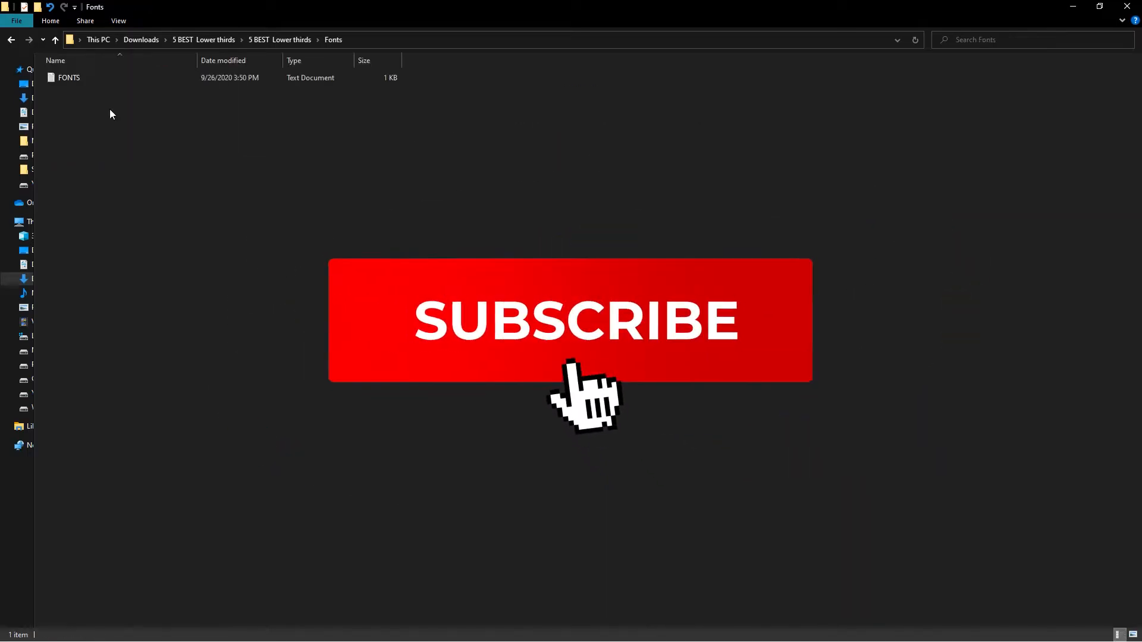
double_click(69, 78)
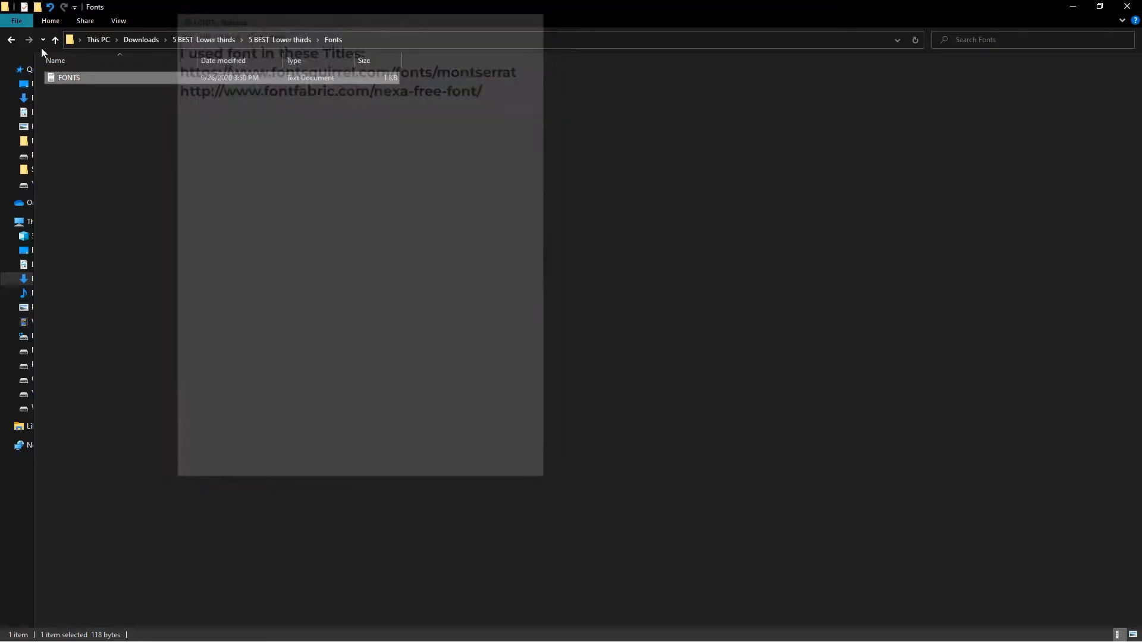
left_click(55, 39)
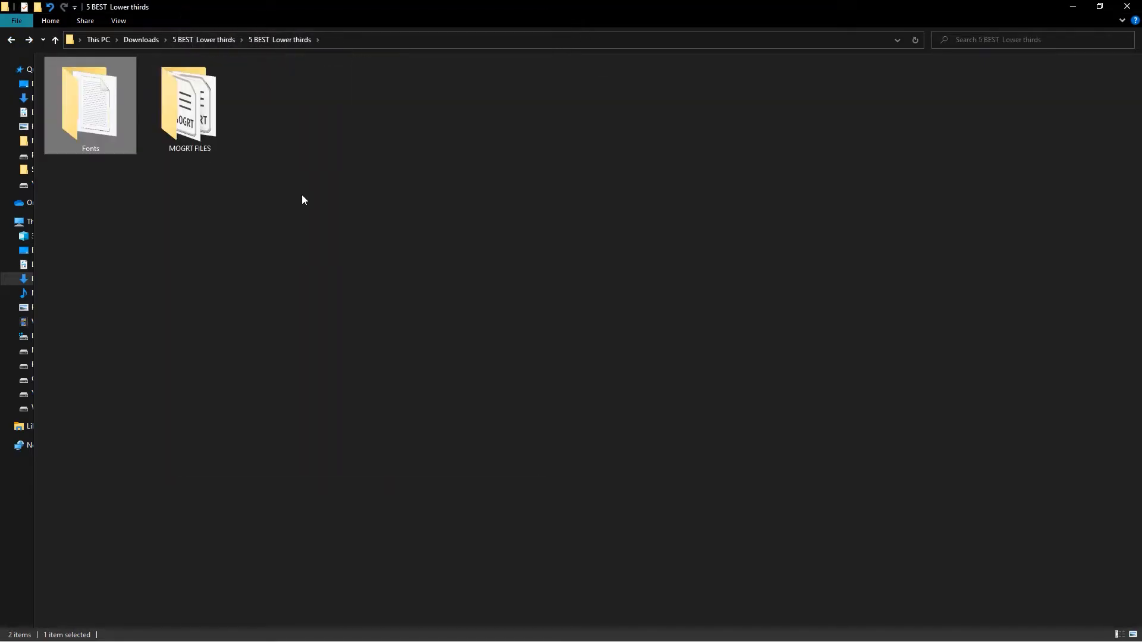
double_click(190, 106)
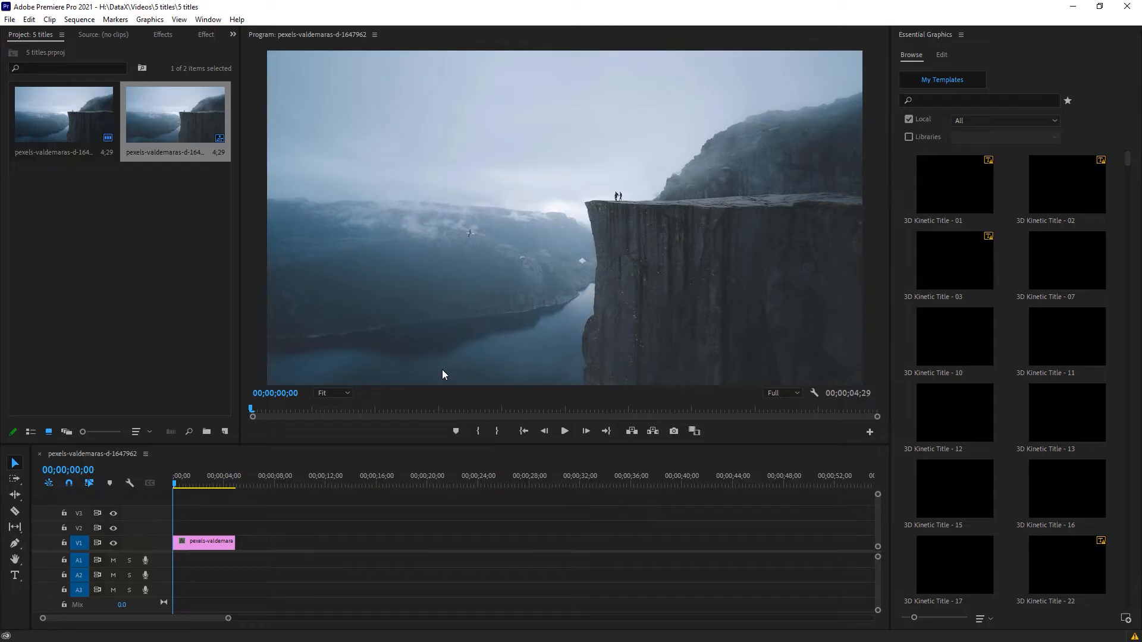
mouse_move(437, 305)
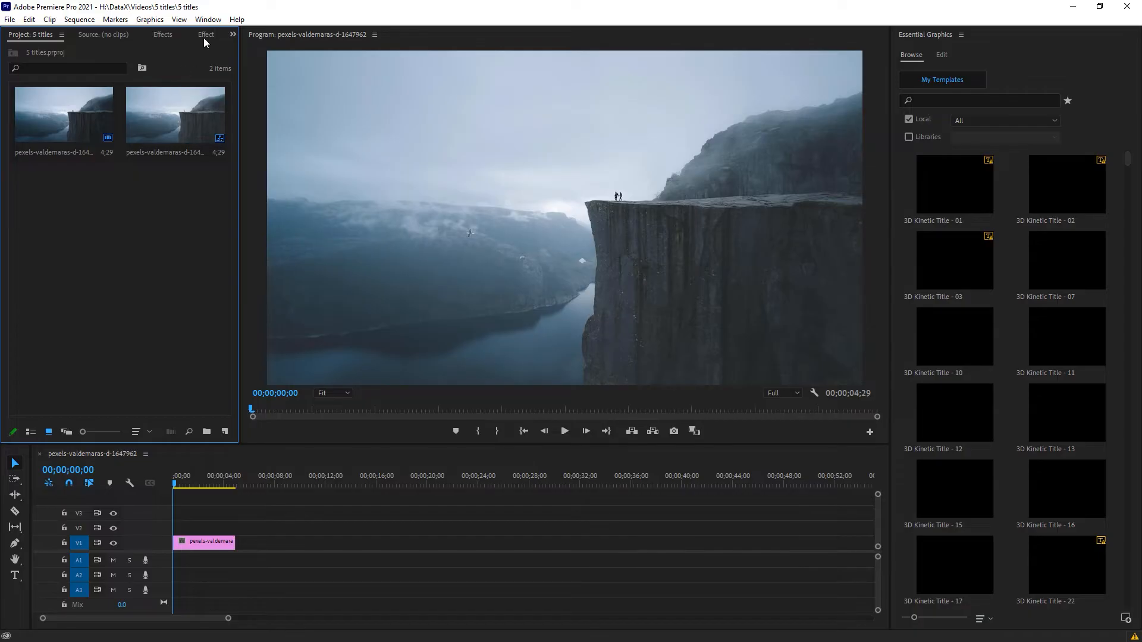
- In Essential Graphics, reach Manage Additional Folders from the panel menu
left_click(207, 19)
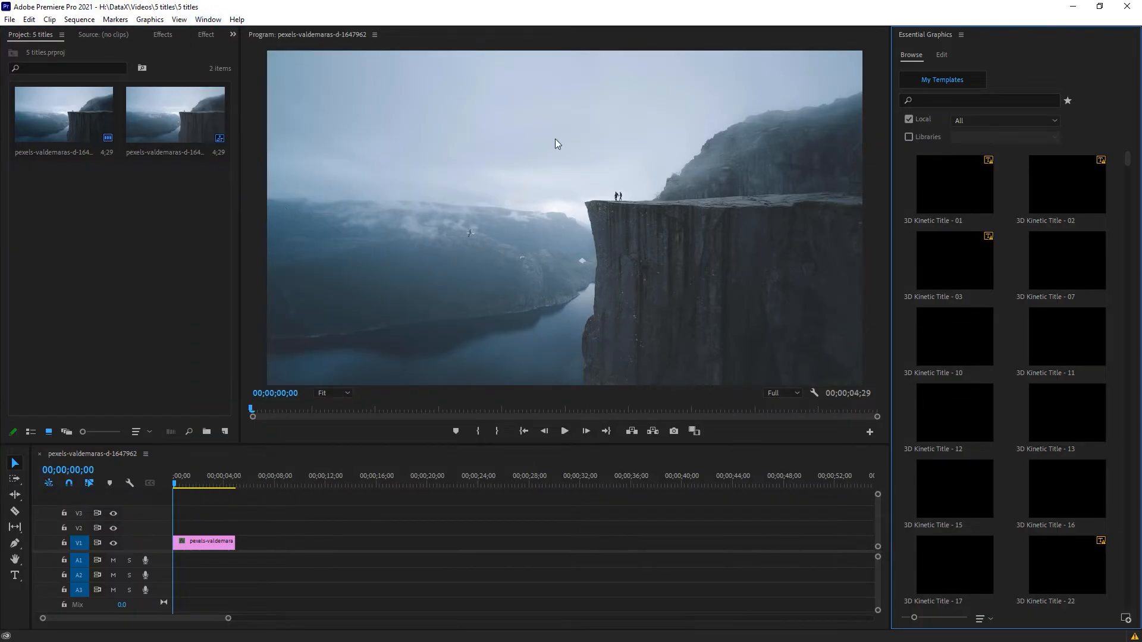
mouse_move(968, 39)
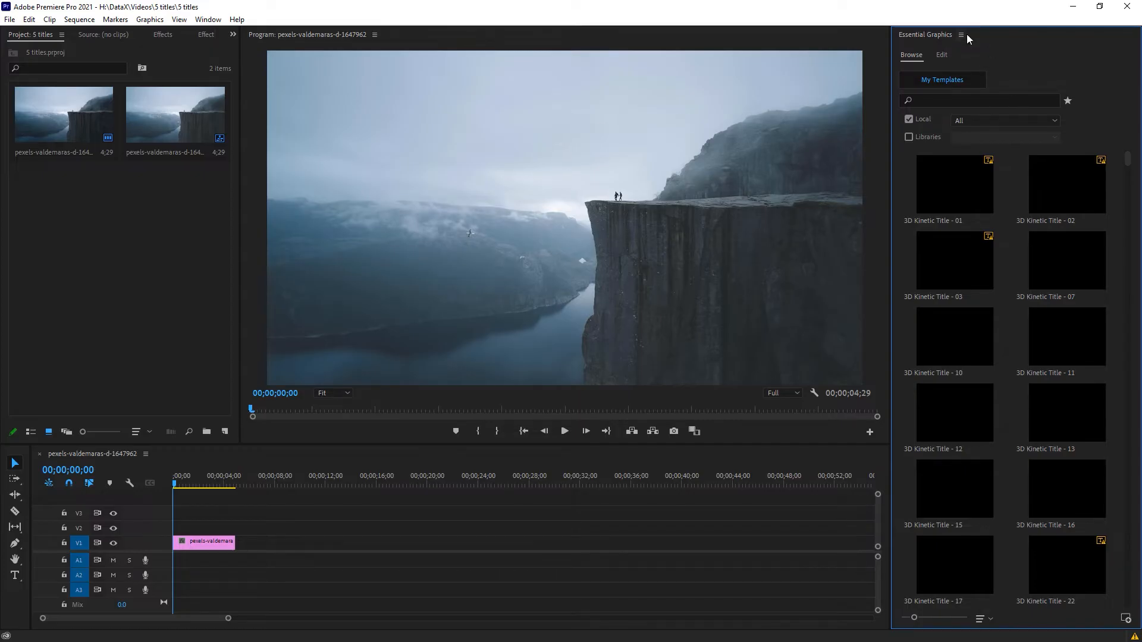
left_click(962, 35)
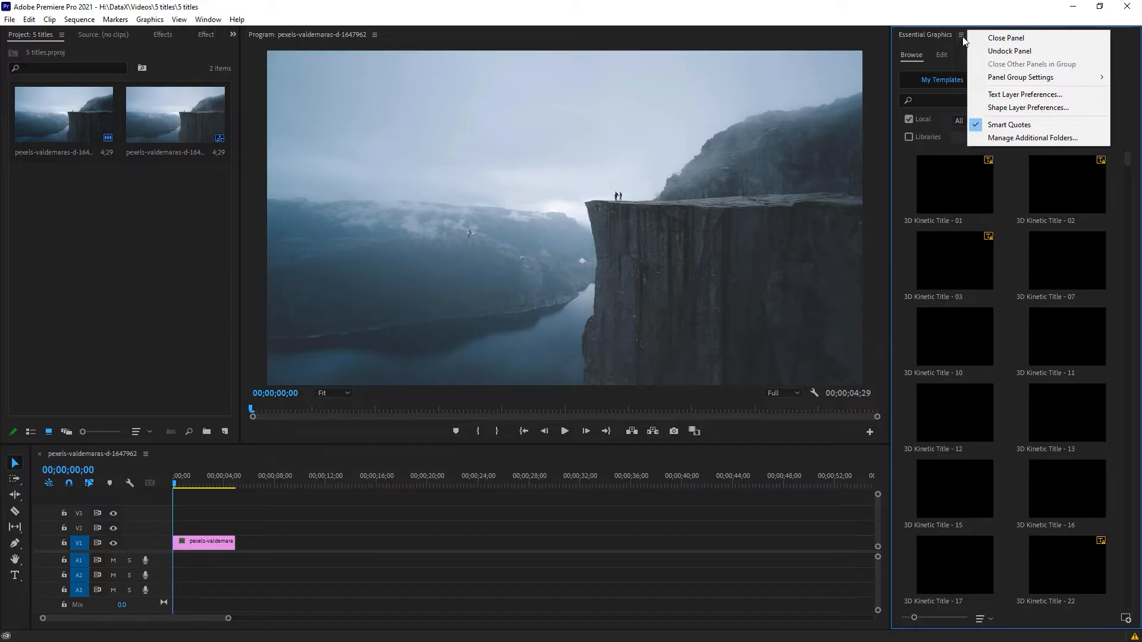
mouse_move(1032, 138)
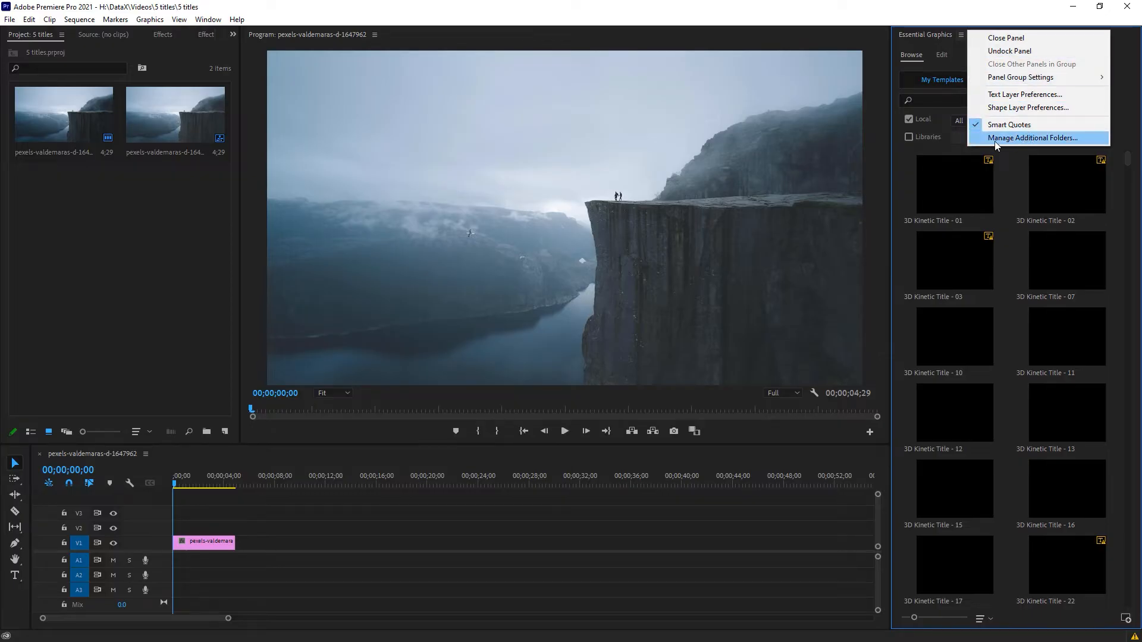
left_click(1033, 138)
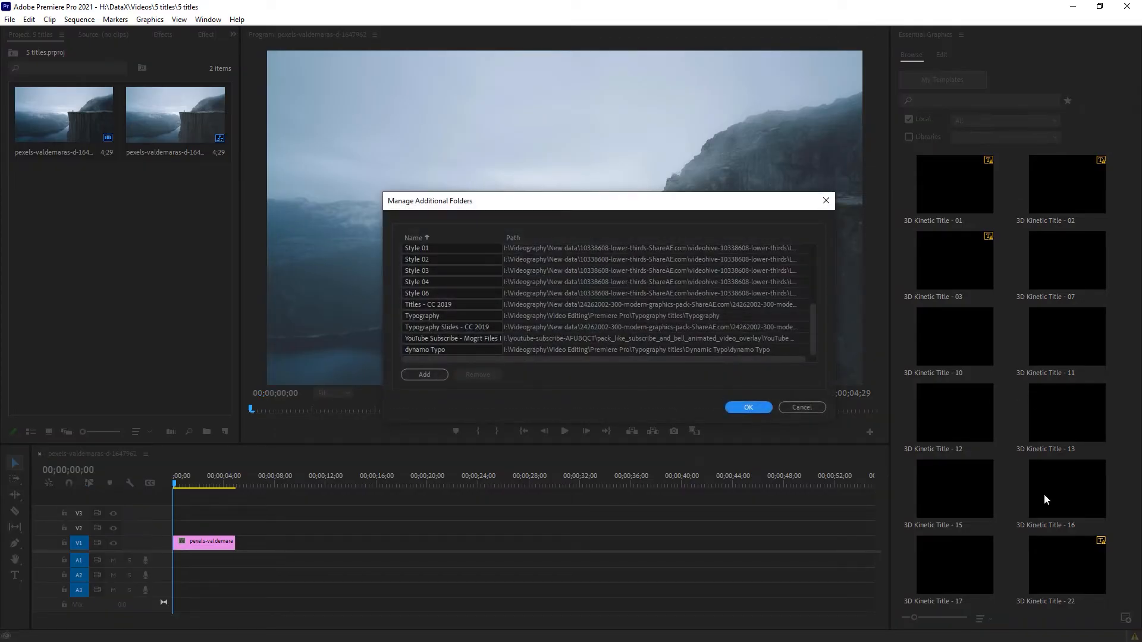
mouse_move(1126, 620)
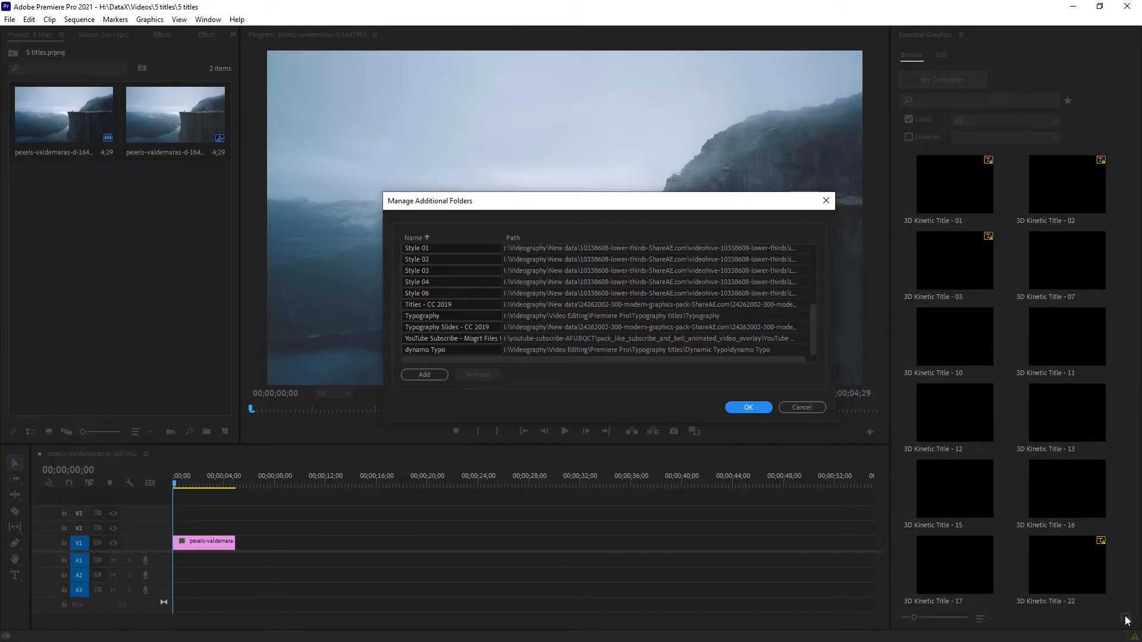
- Add MOGRT FILES as a template folder and filter the browser to show only its templates
left_click(423, 374)
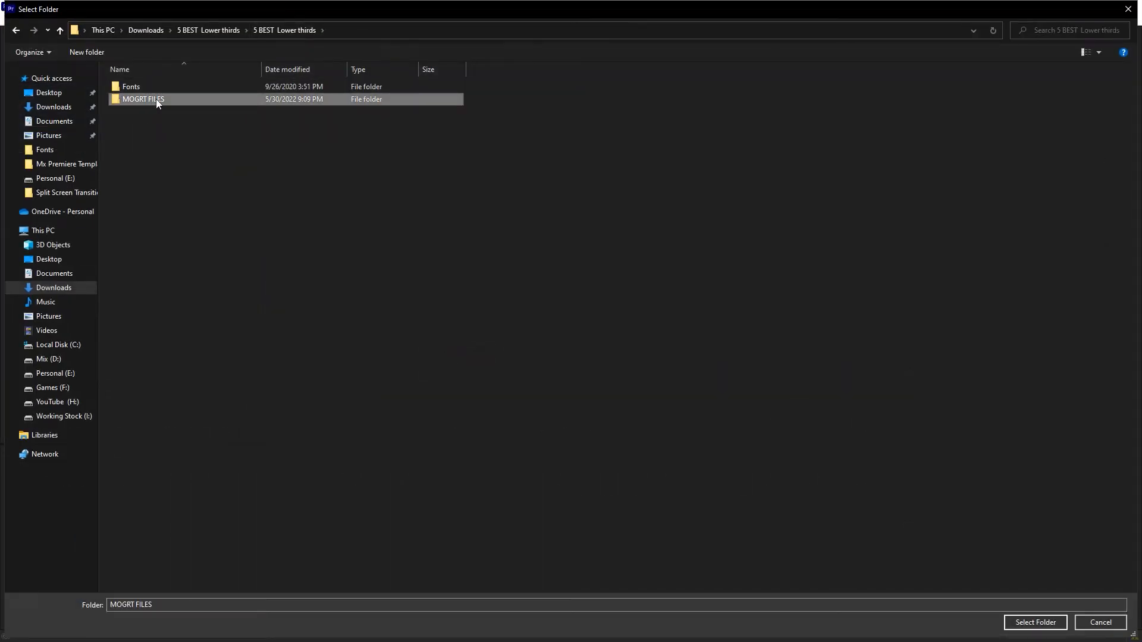
mouse_move(1035, 622)
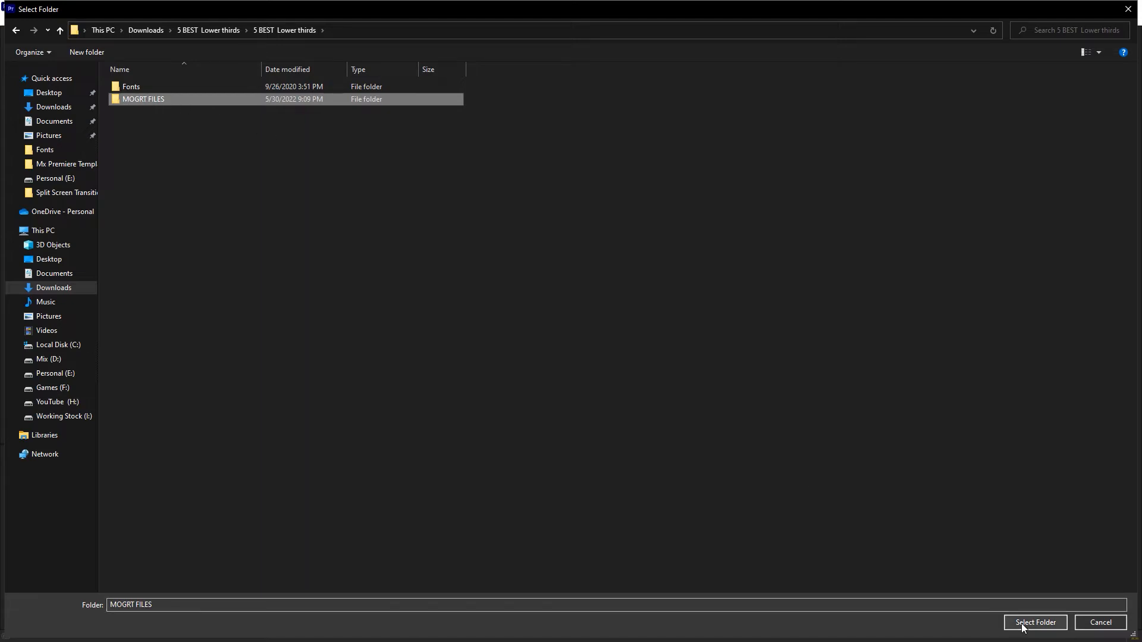
left_click(1034, 622)
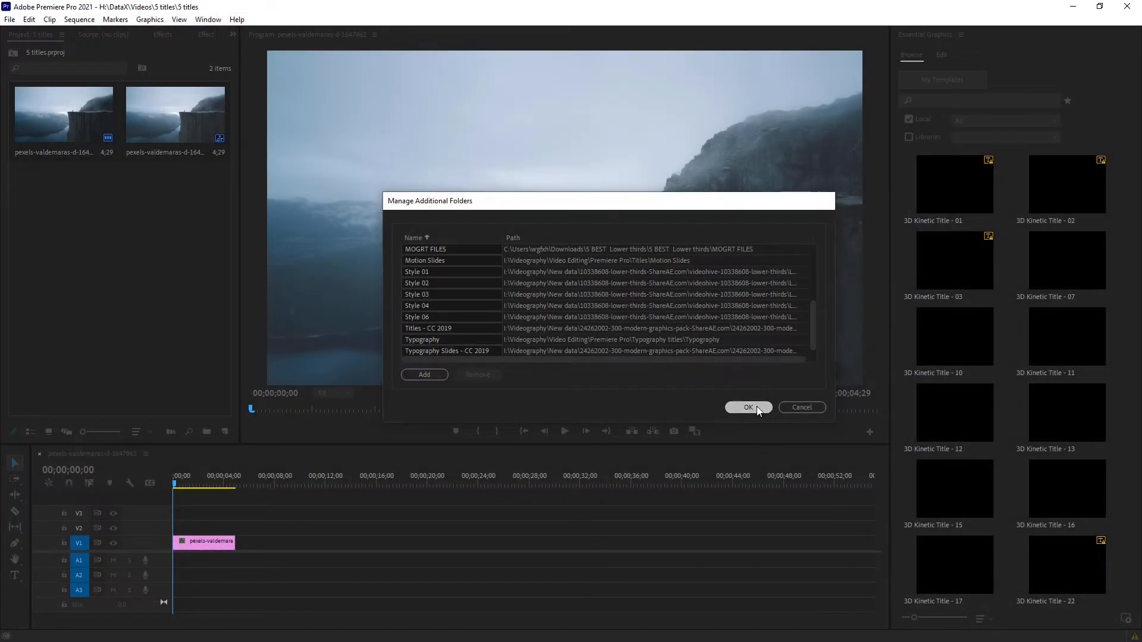
left_click(748, 407)
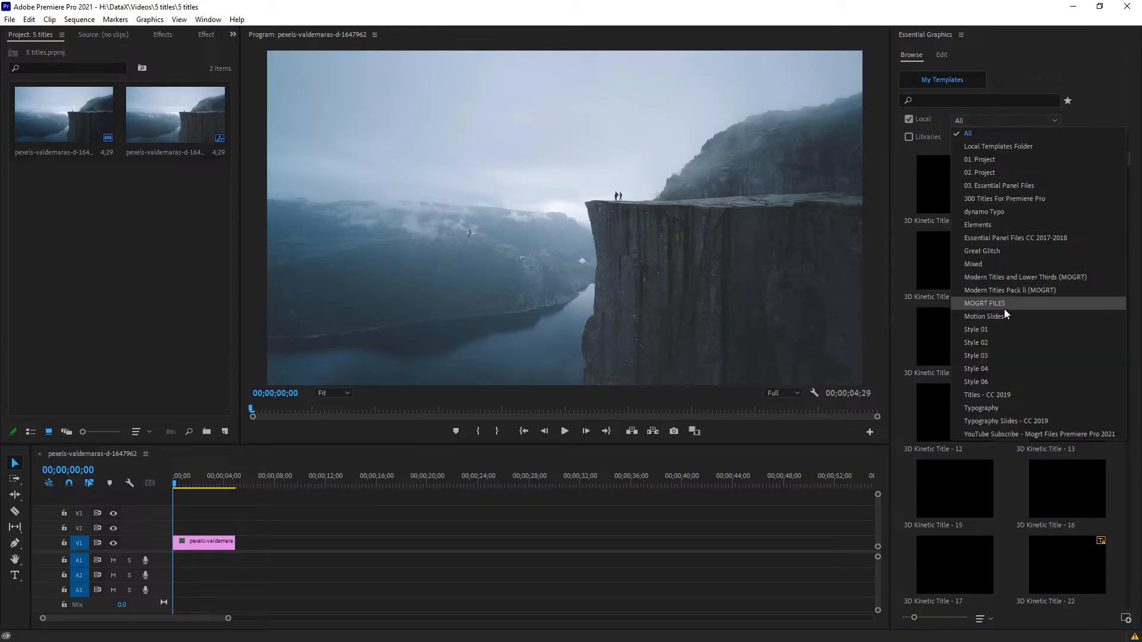
left_click(985, 304)
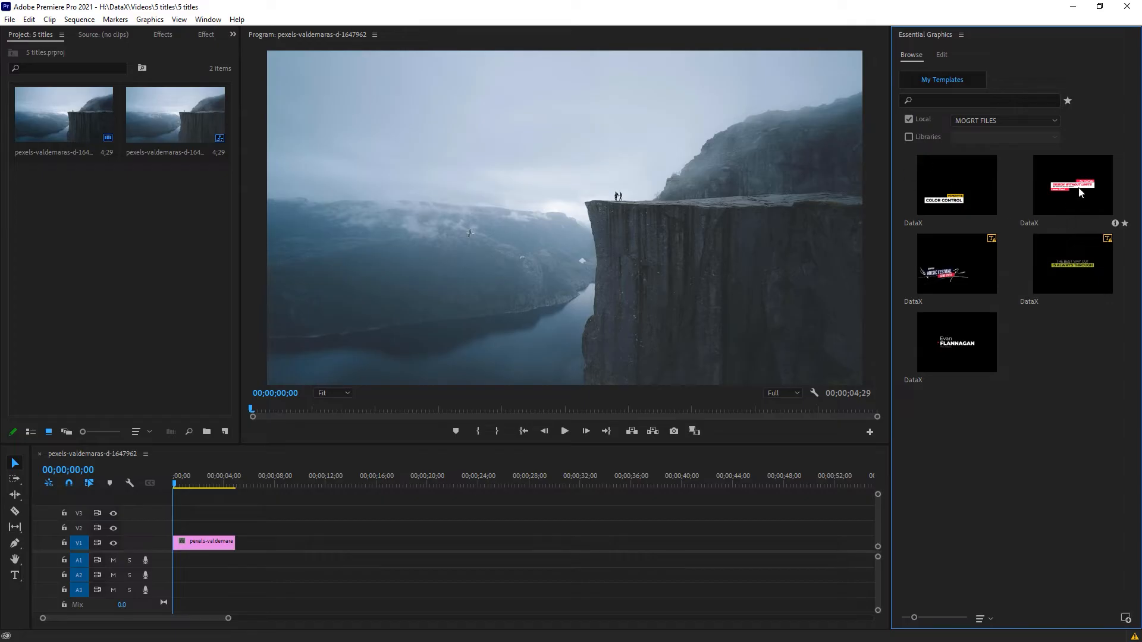
mouse_move(1025, 168)
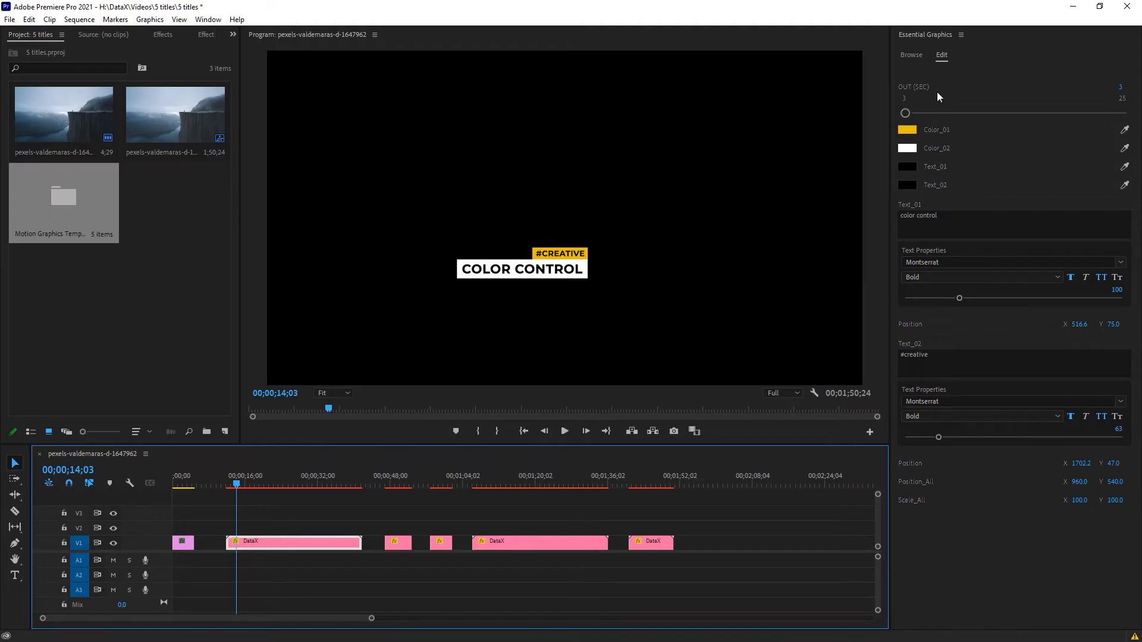
- Select the COLOR CONTROL title and set its Text_01 font to Stencil
left_click(522, 268)
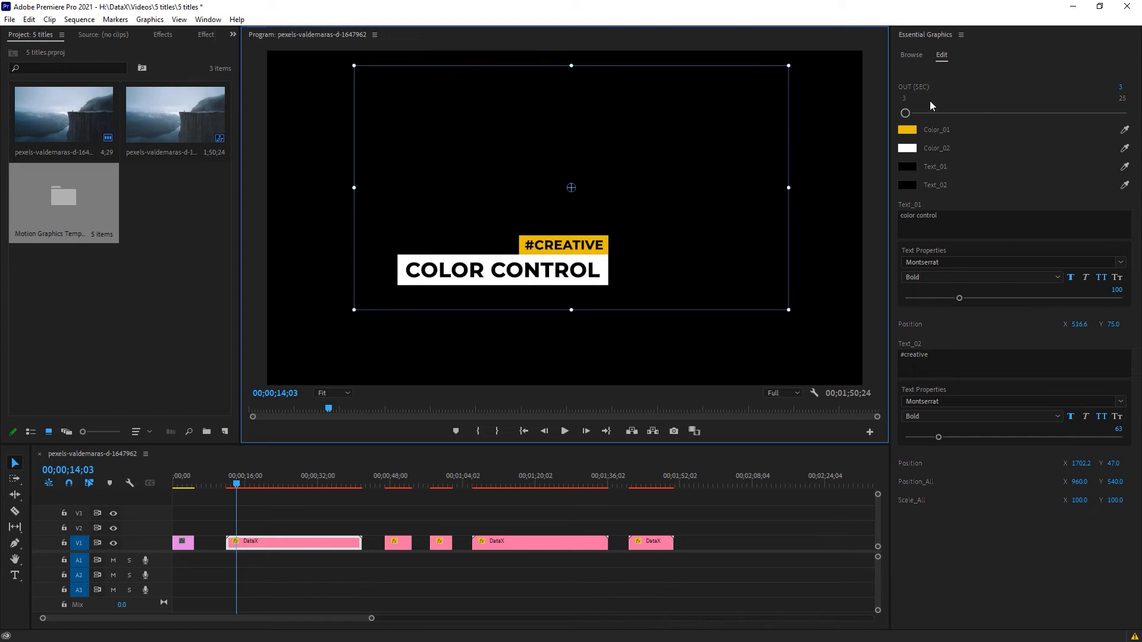
mouse_move(978, 257)
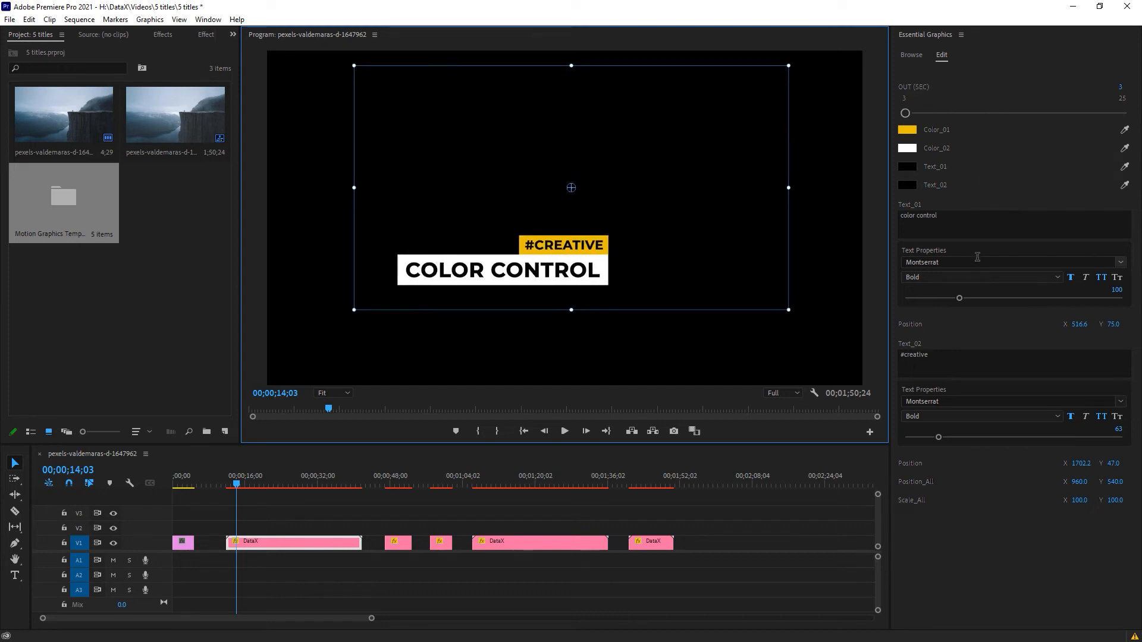
mouse_move(978, 262)
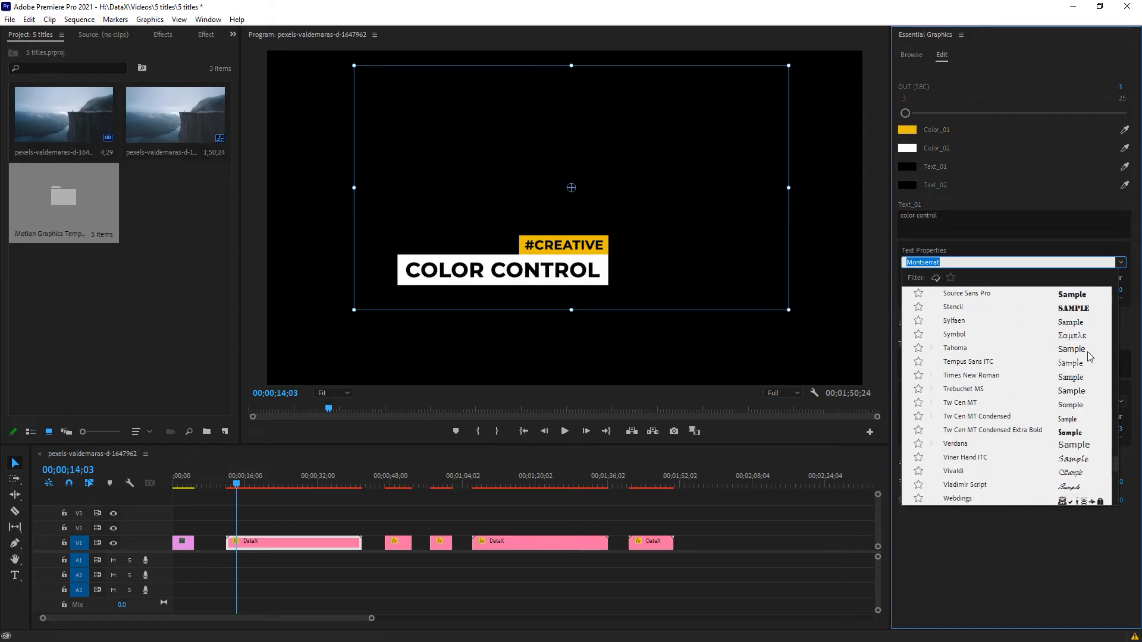
left_click(952, 307)
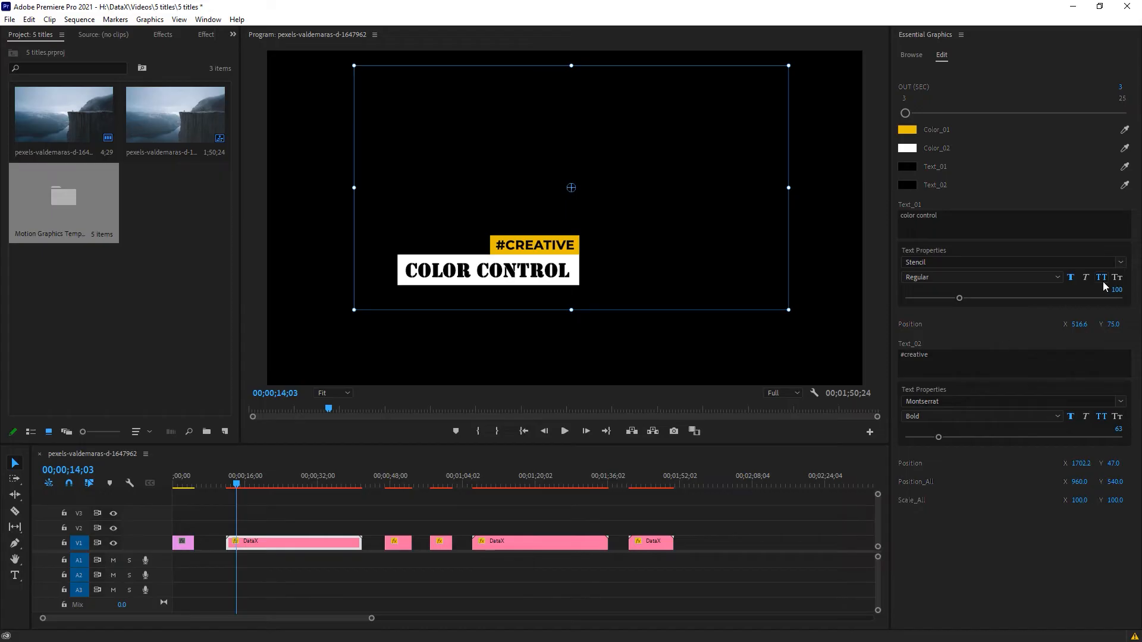
mouse_move(1012, 212)
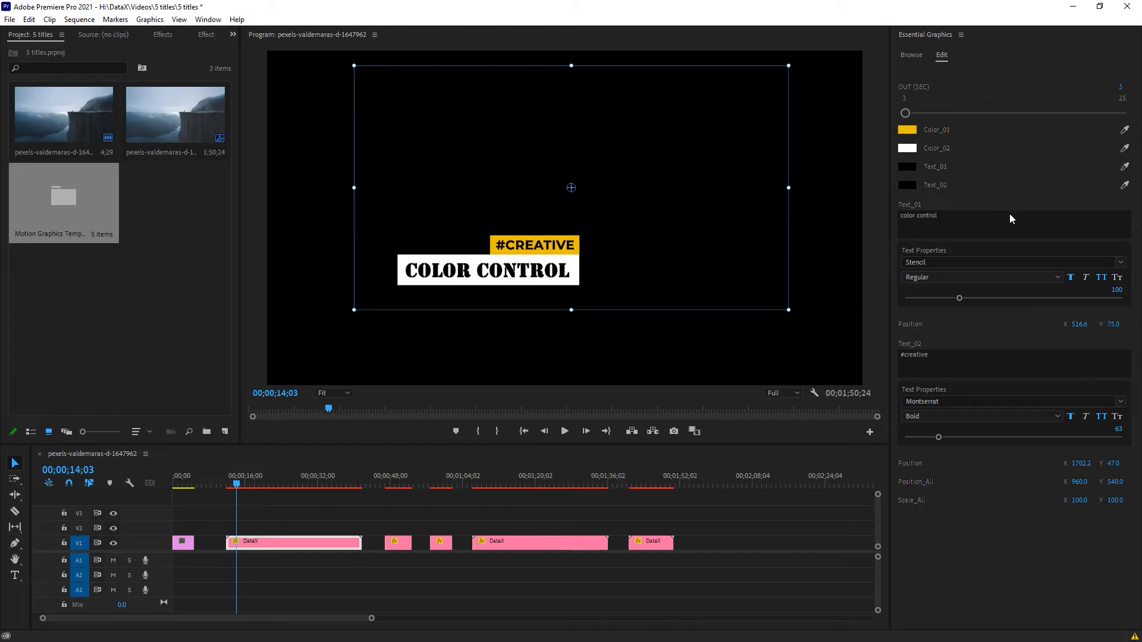
mouse_move(974, 242)
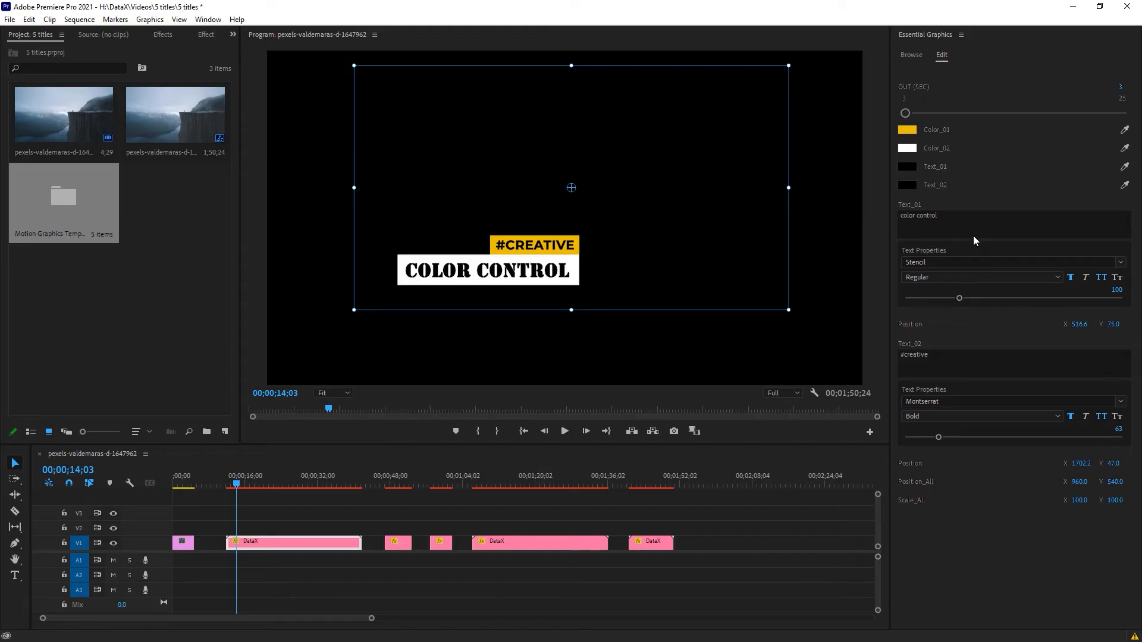
mouse_move(971, 245)
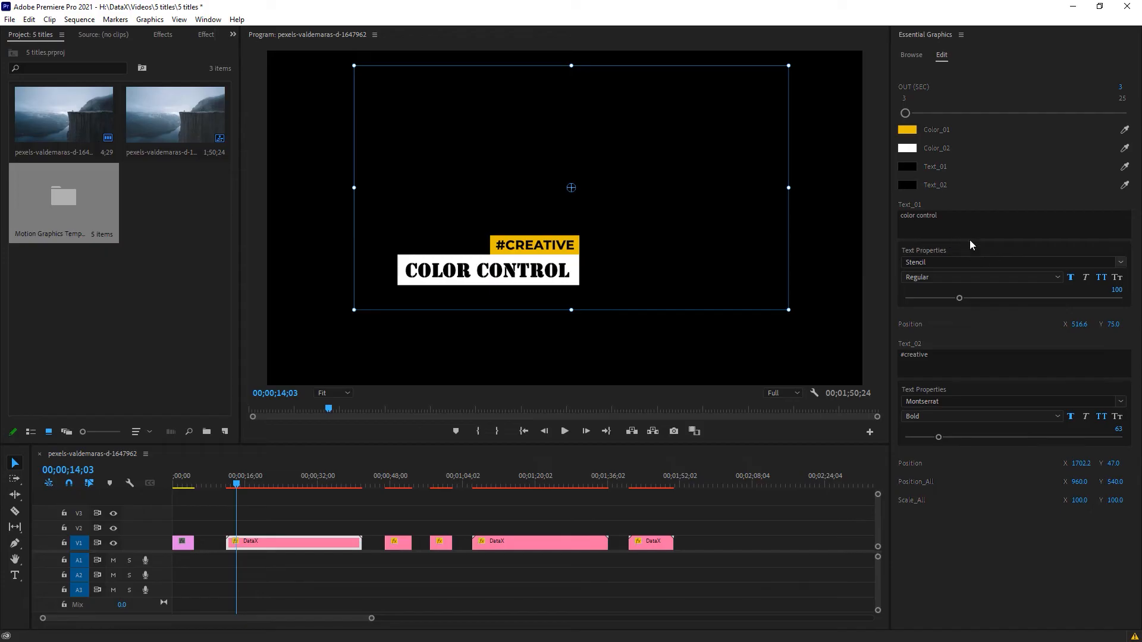
- Set the Color_01 tag background to dark teal #204F58, then move on to the second title
left_click(907, 129)
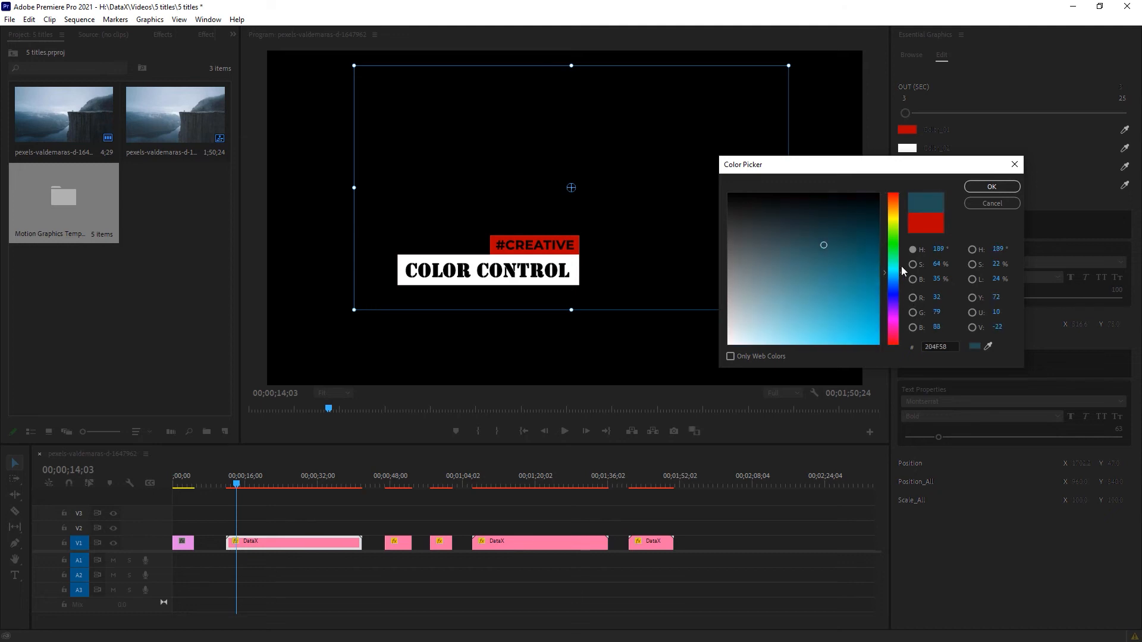
left_click(991, 186)
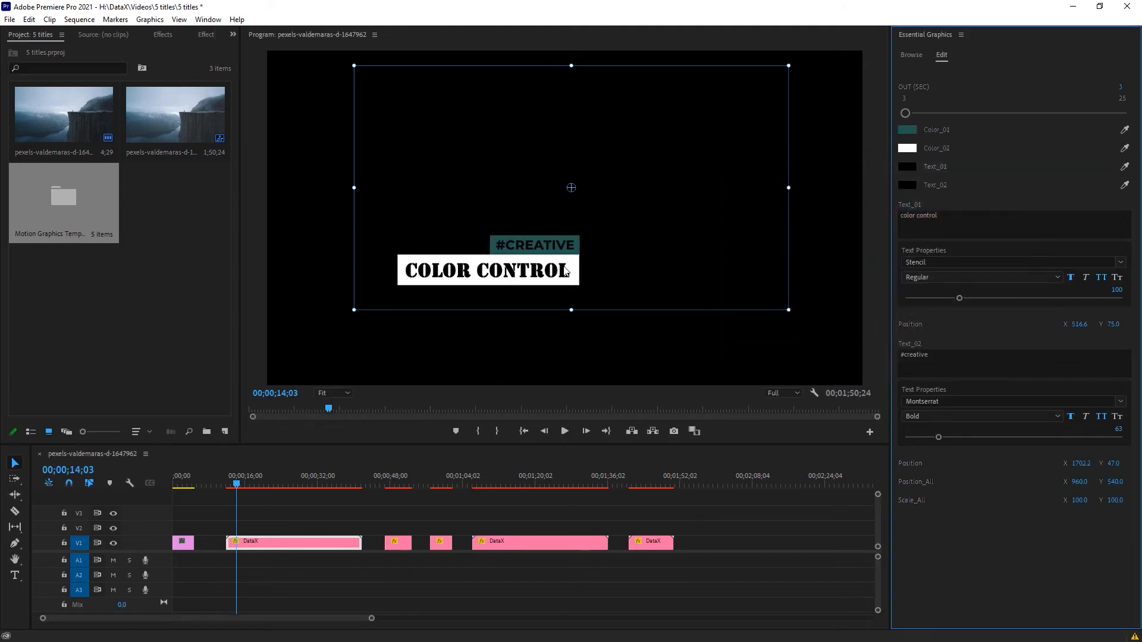
left_click(381, 483)
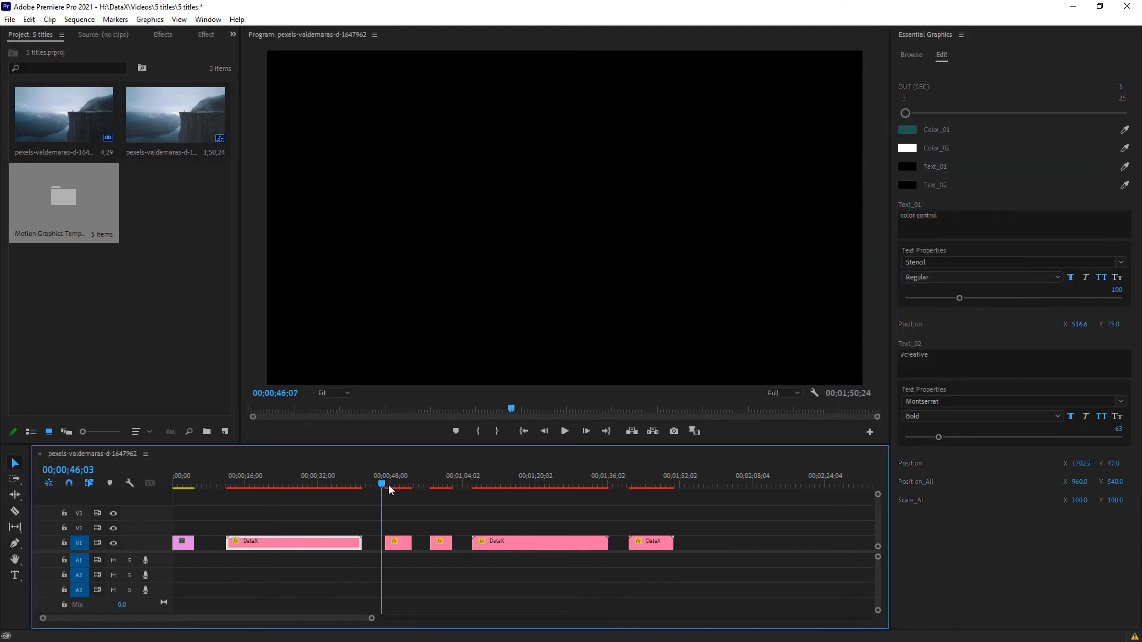
- Preview DESIGN WITHOUT LIMITS, select the festival title clip for Effect Controls, and jump to the last title
left_click(397, 485)
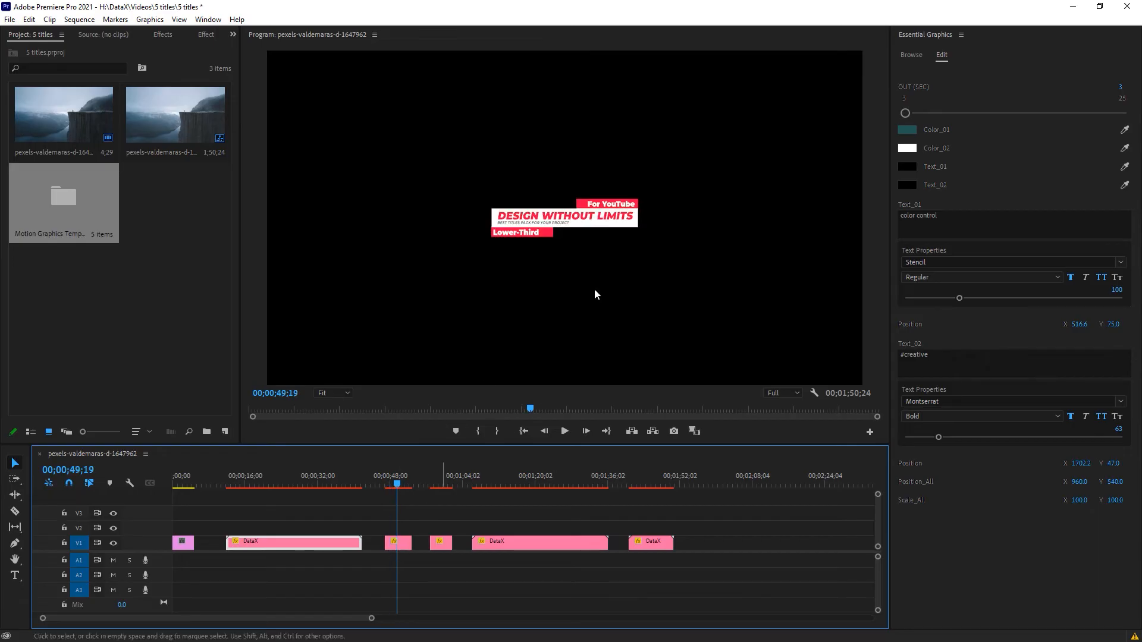
mouse_move(713, 307)
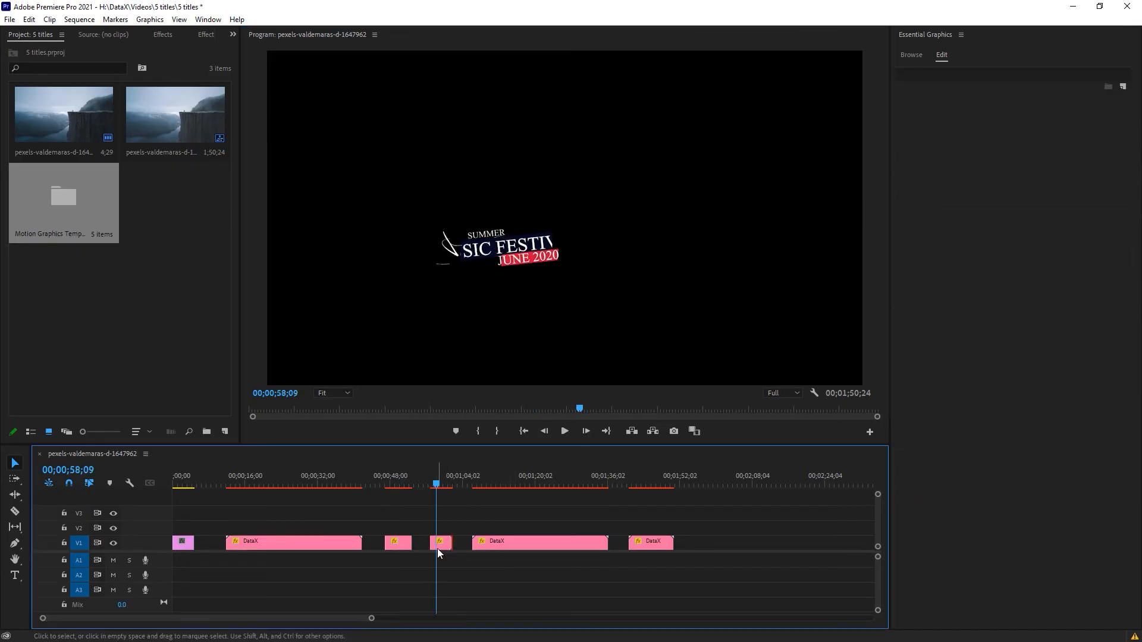
left_click(440, 542)
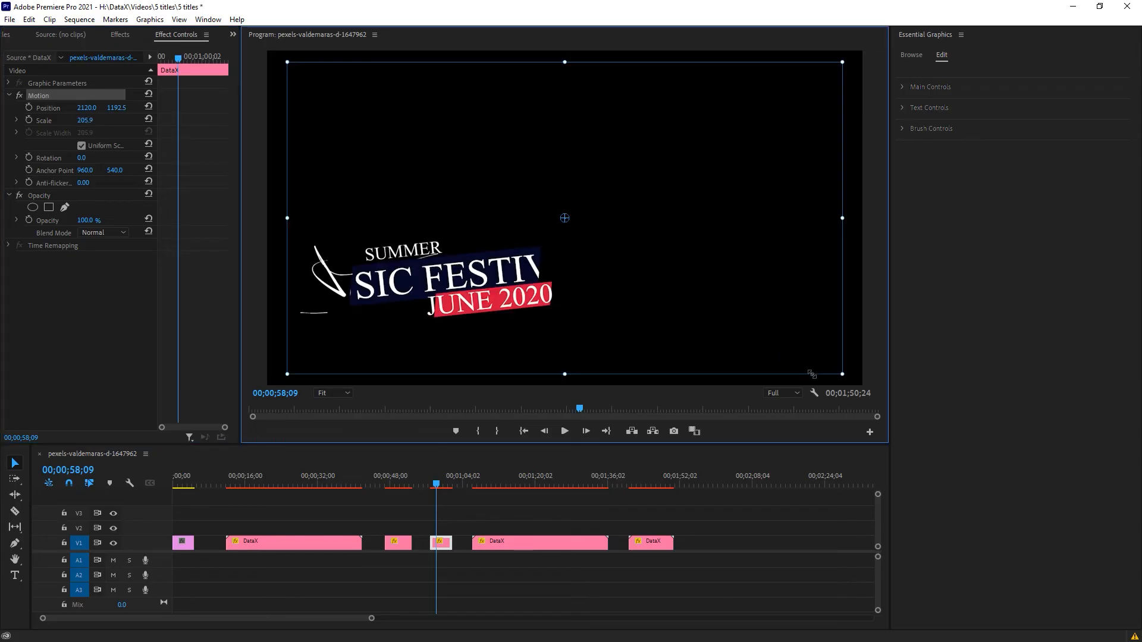
left_click(634, 483)
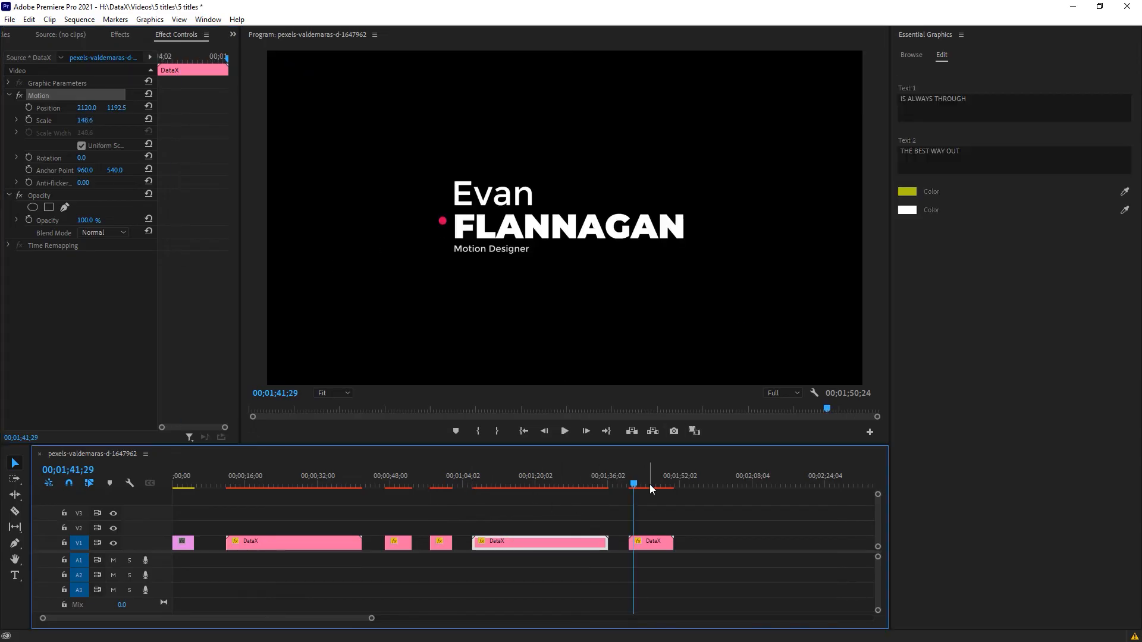